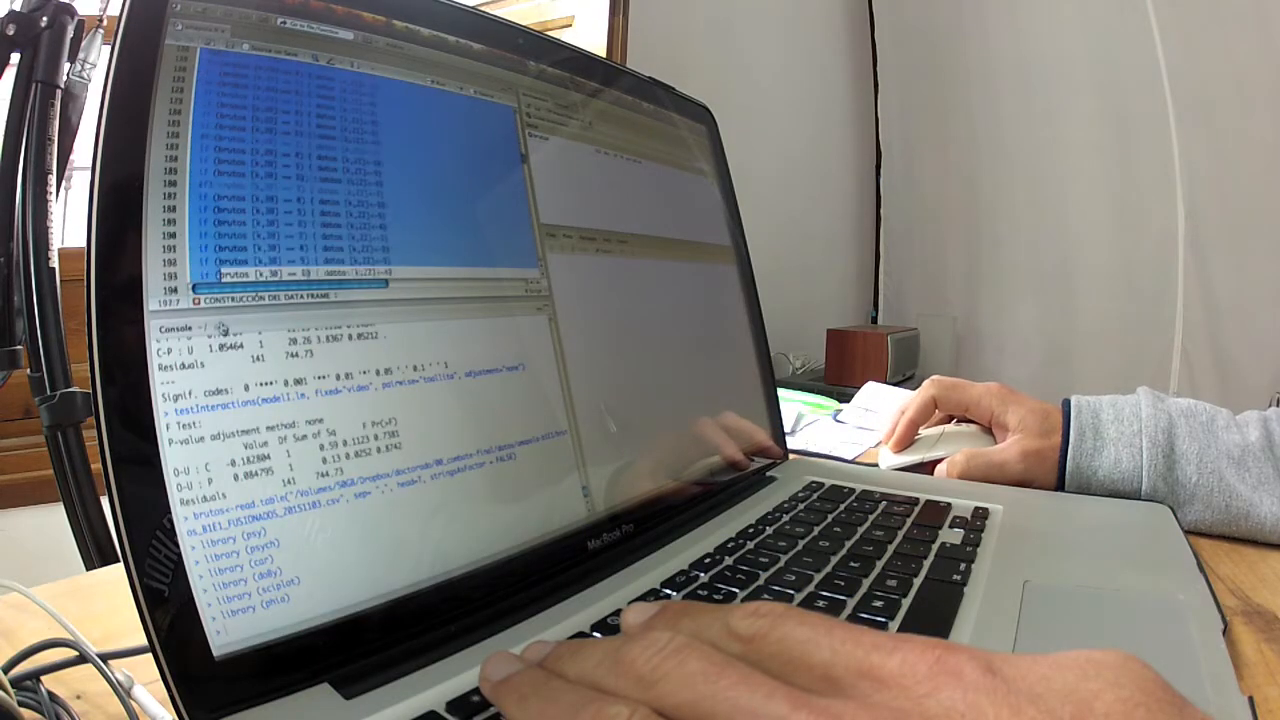
{"action": "scroll", "scroll_direction": "down", "scroll_amount": 3}
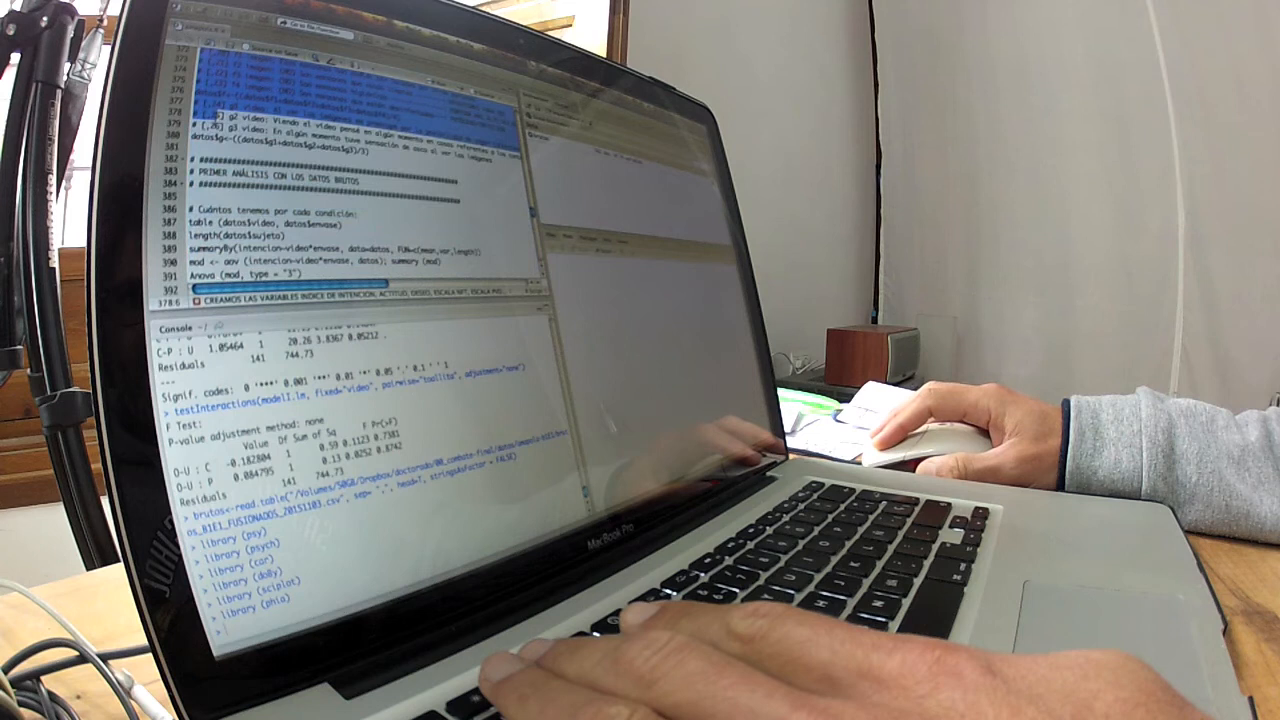